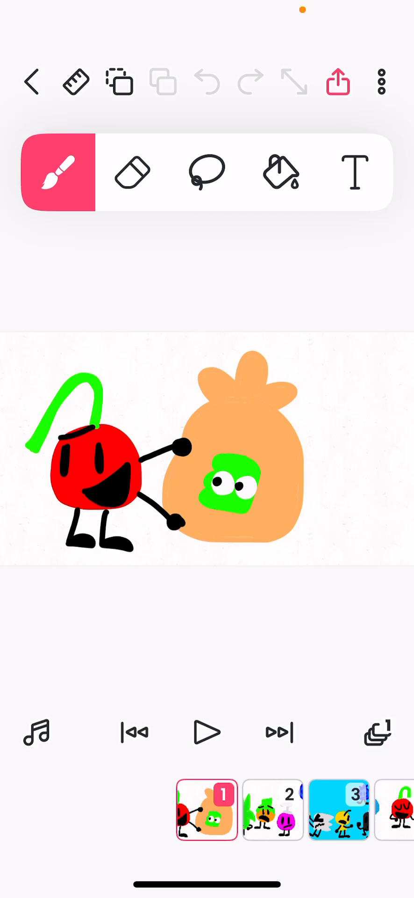
# Step: Advance the timeline to frame 4, where the red cherry grins and points up
pyautogui.click(209, 810)
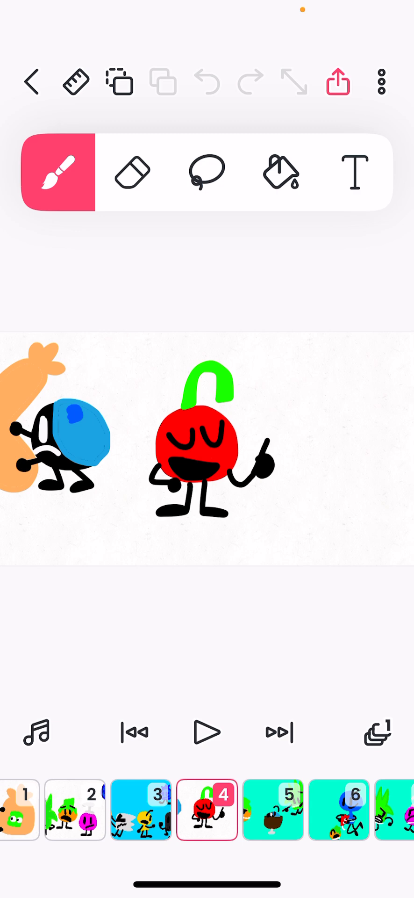
# Step: Scroll the frame strip and step from frame 5 to frame 17's melted puddles
pyautogui.hscroll(-3)
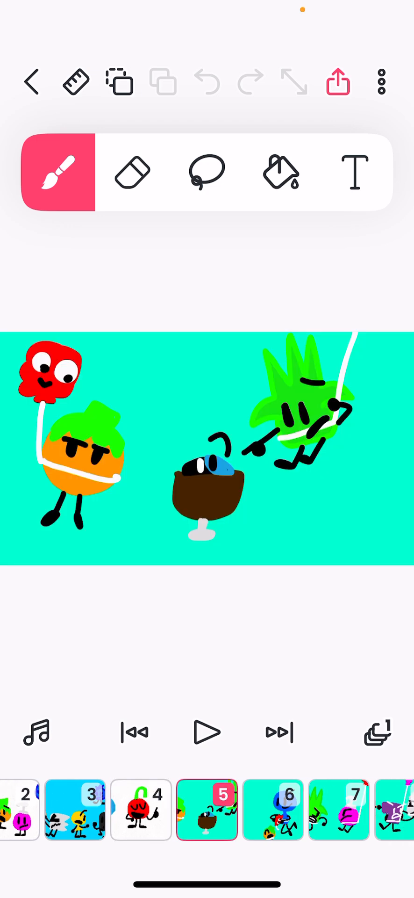
pyautogui.click(207, 810)
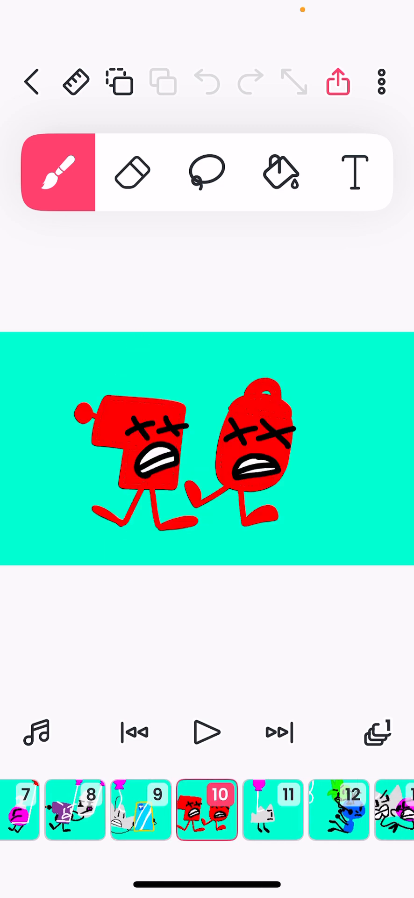
pyautogui.click(207, 812)
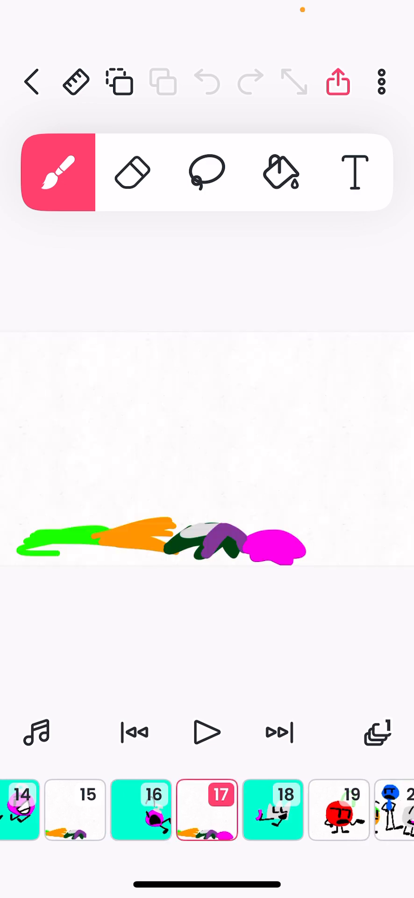
# Step: Step from frame 17 through frame 21 to frame 22's purple and magenta splats
pyautogui.click(274, 811)
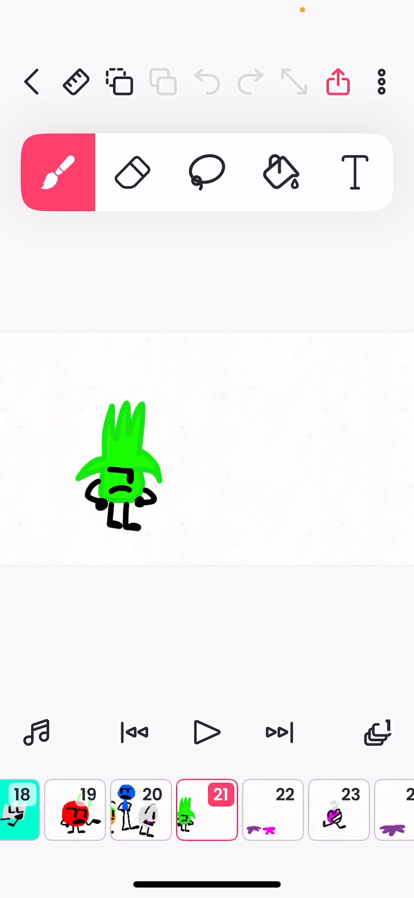
pyautogui.click(279, 731)
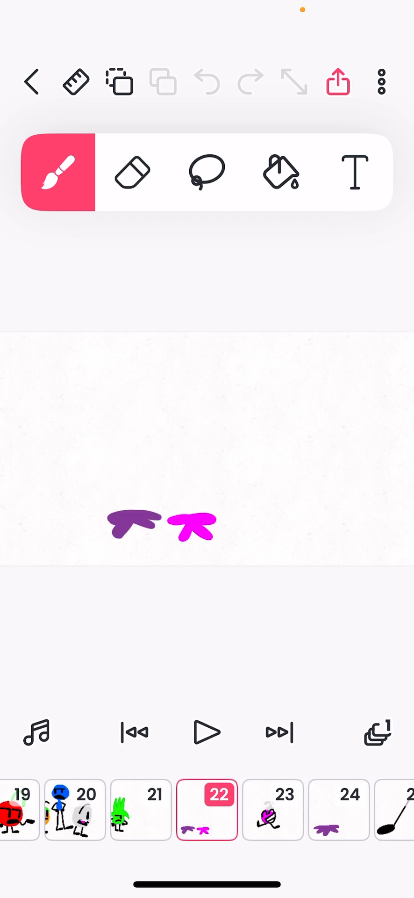